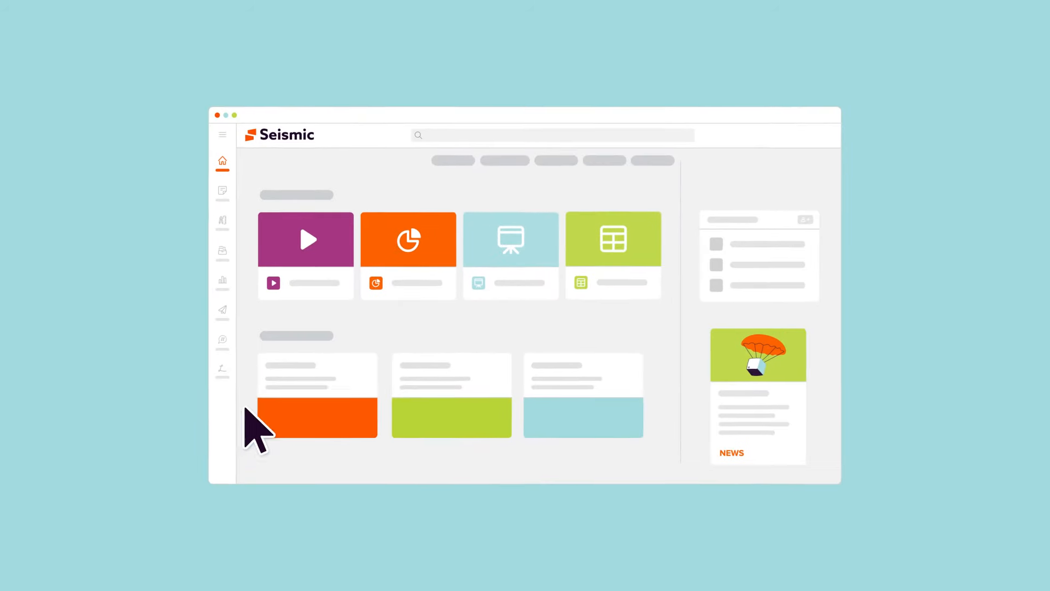
Step: Open the User Engagement analytics dashboard showing content views, users, LiveSends and engagement charts
left_click(210, 279)
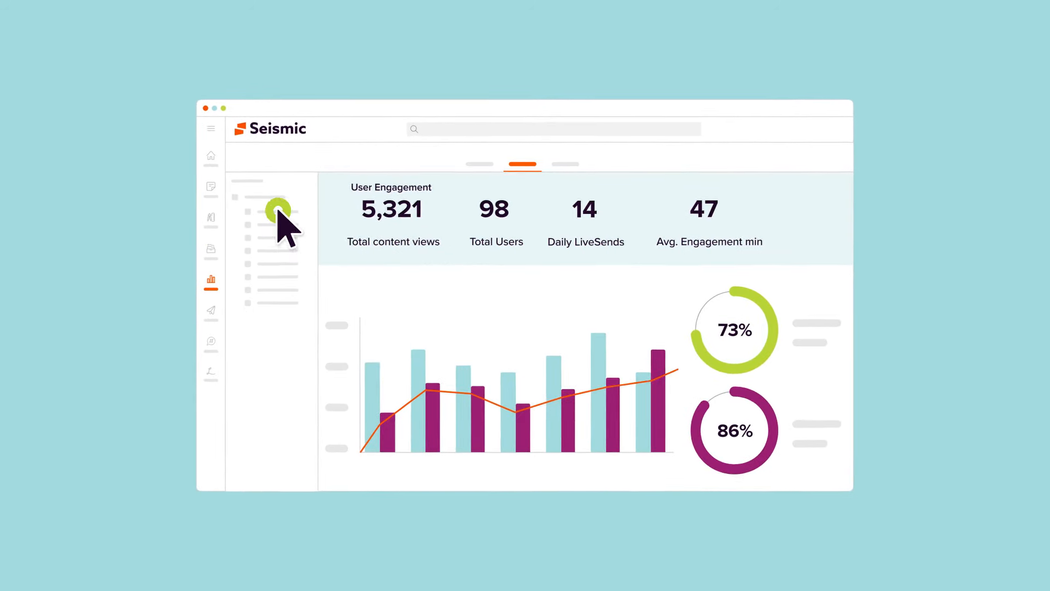